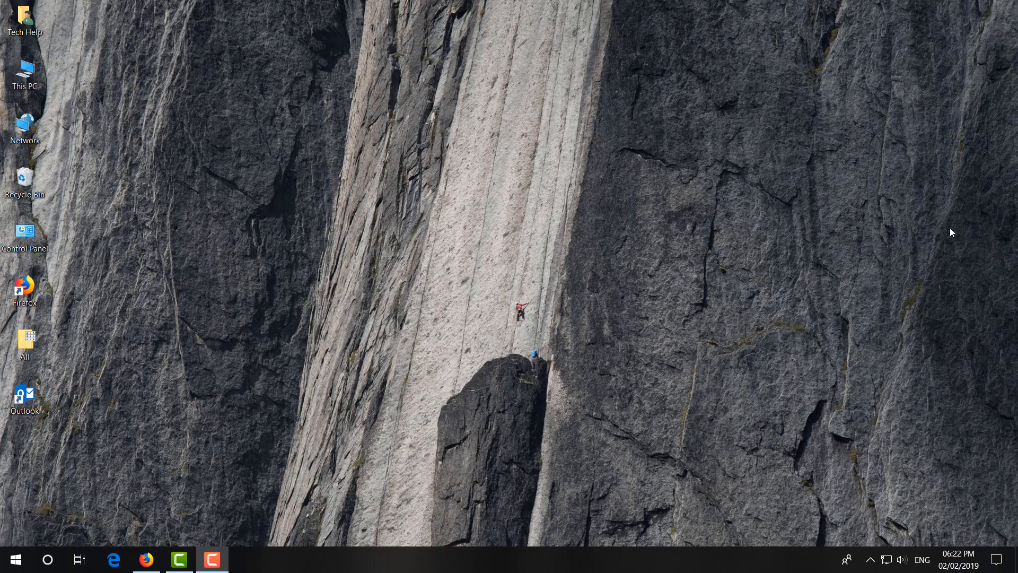
Step: Run msconfig from the Run dialog to open System Configuration
key(Win+r)
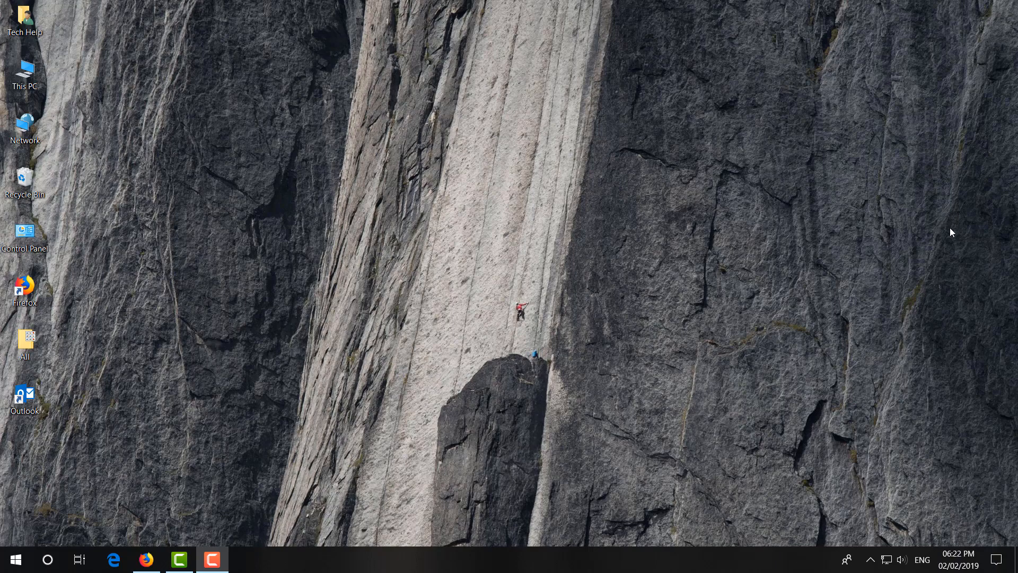
key(win+r)
text(msconfig)
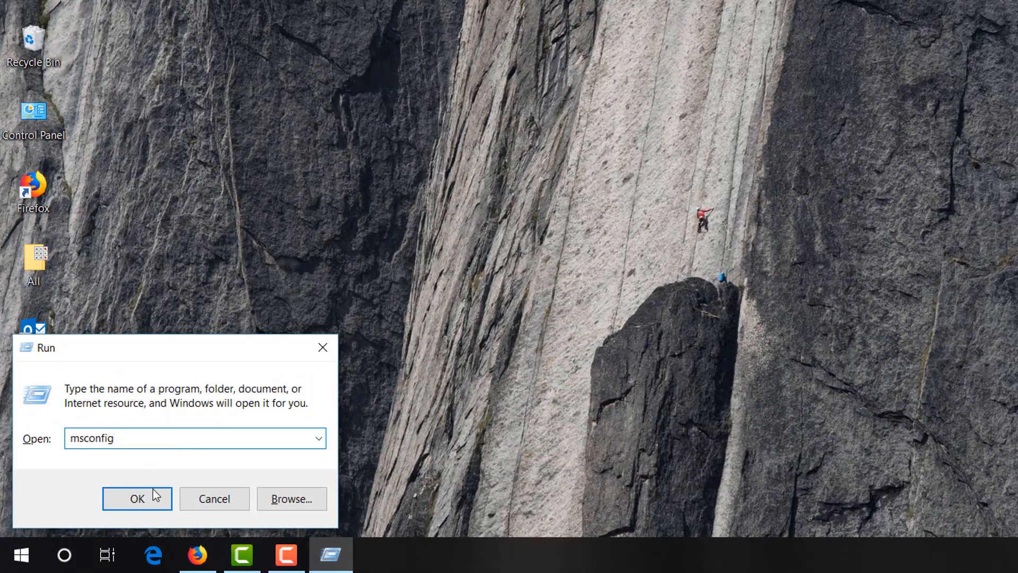
click(136, 498)
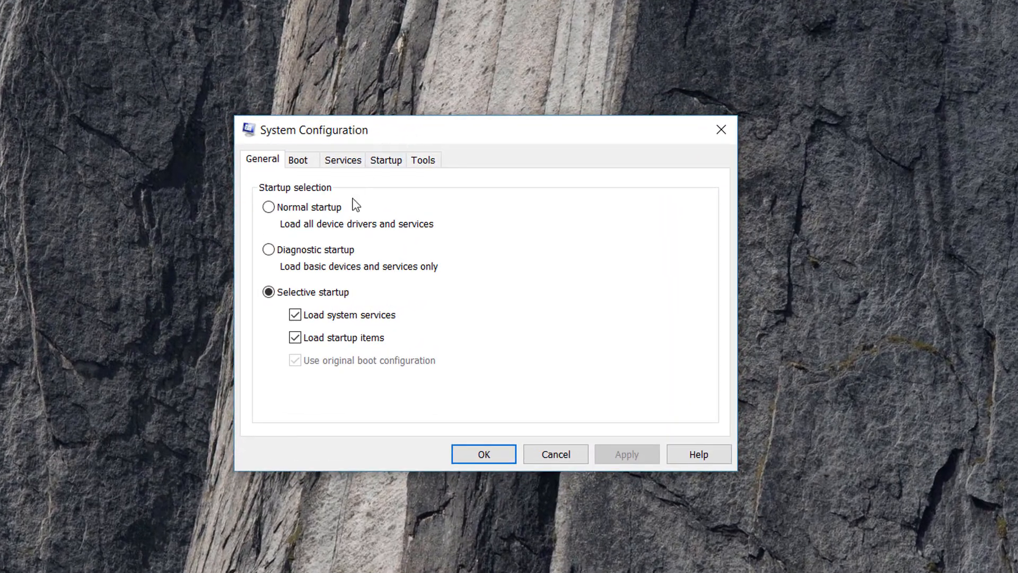
Step: Sort services by name and uncheck Windows Error Reporting Service and Problem Reports and Solutions
click(343, 160)
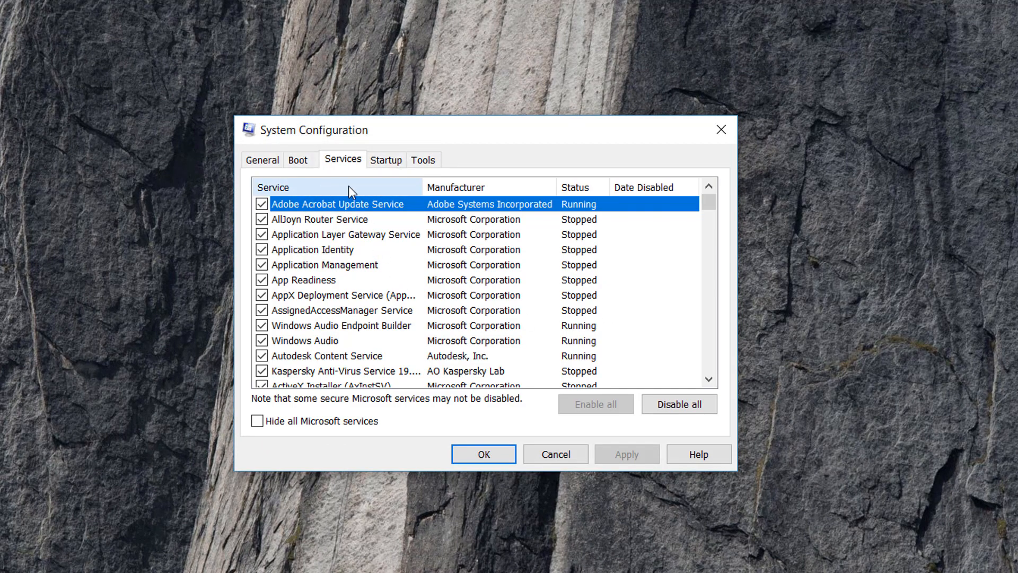
click(295, 188)
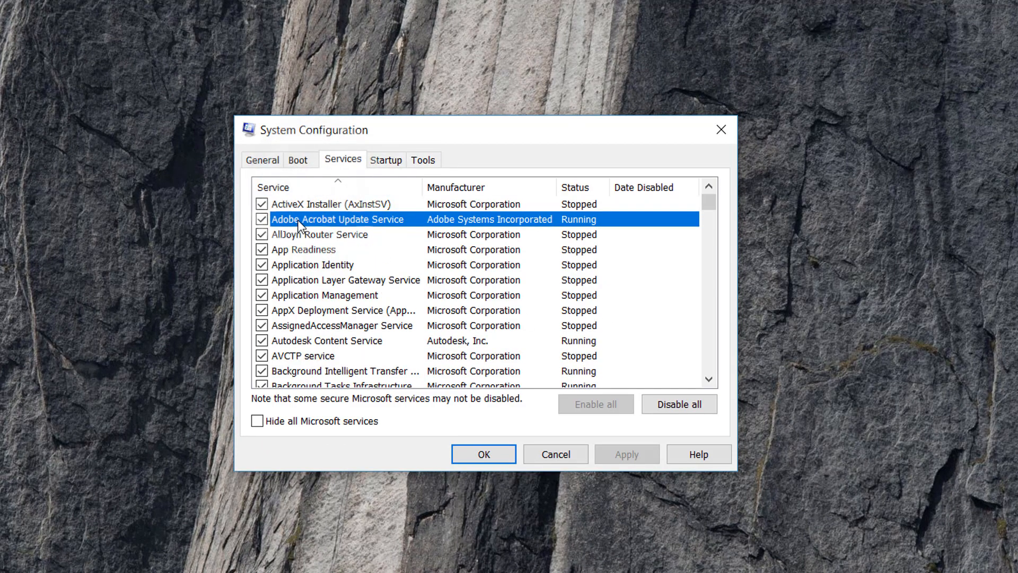
mouse_move(324, 176)
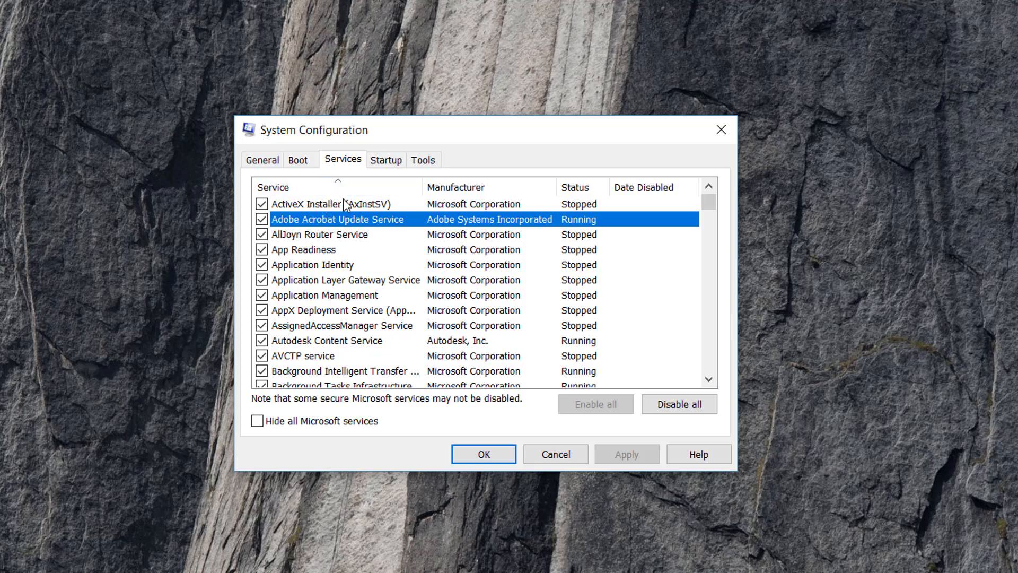
mouse_move(321, 266)
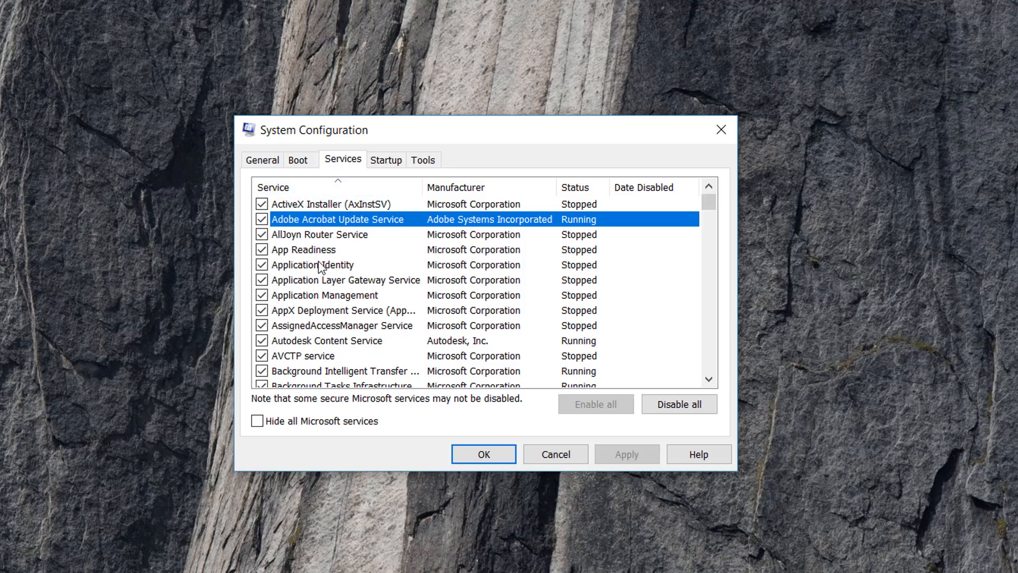
mouse_move(414, 300)
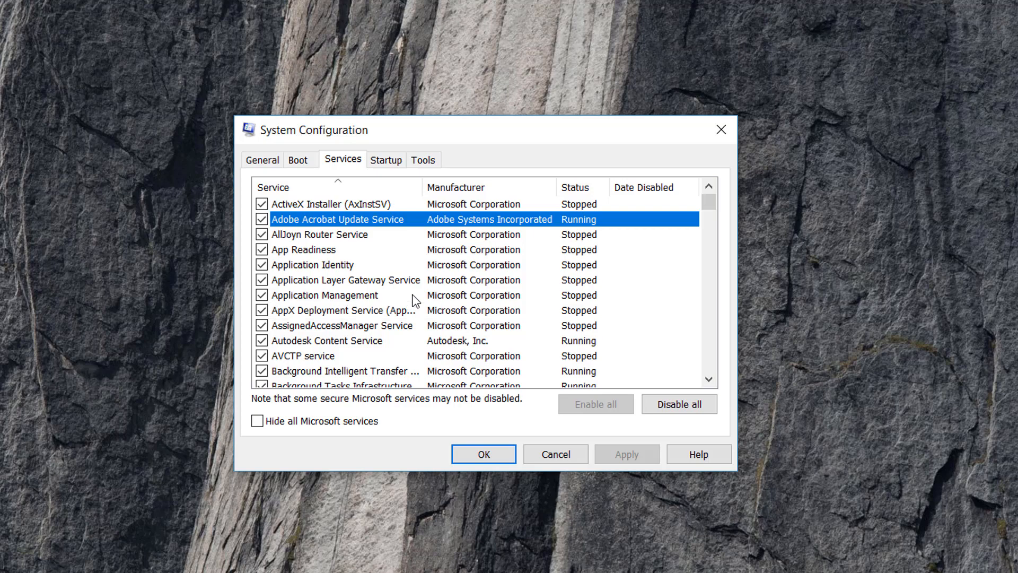
mouse_move(706, 223)
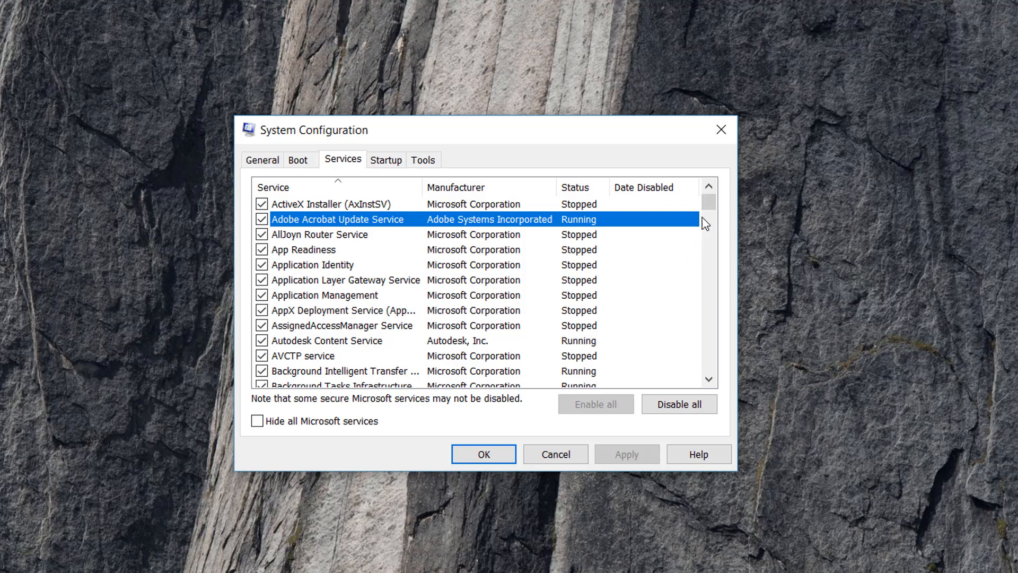
scroll(down, 3)
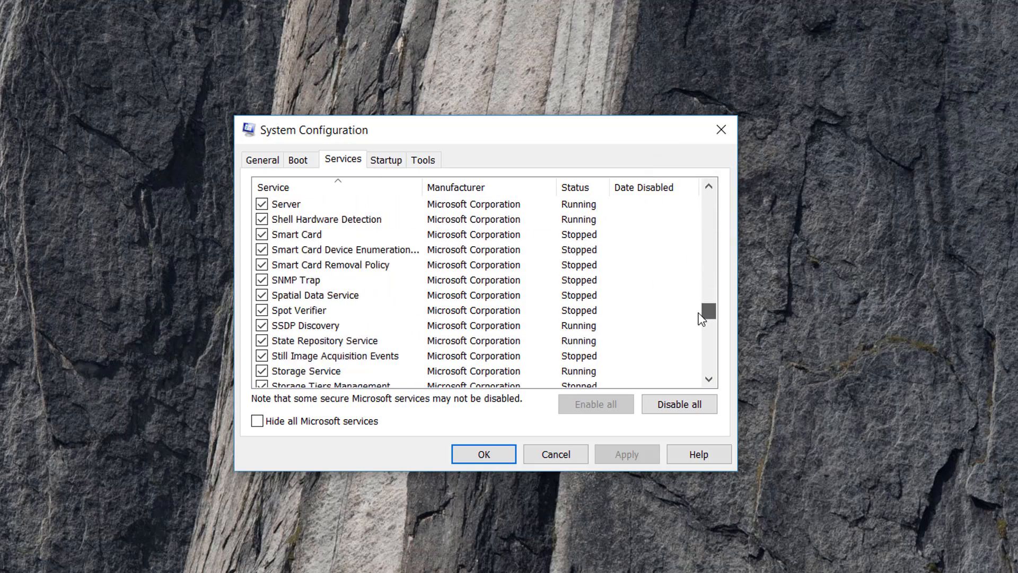
drag(706, 310, 706, 345)
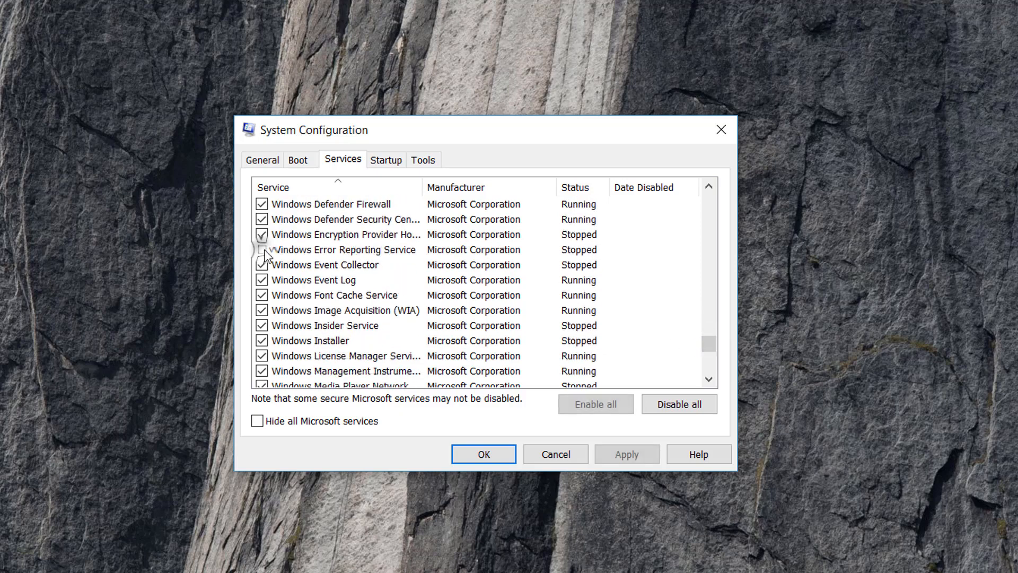
click(262, 249)
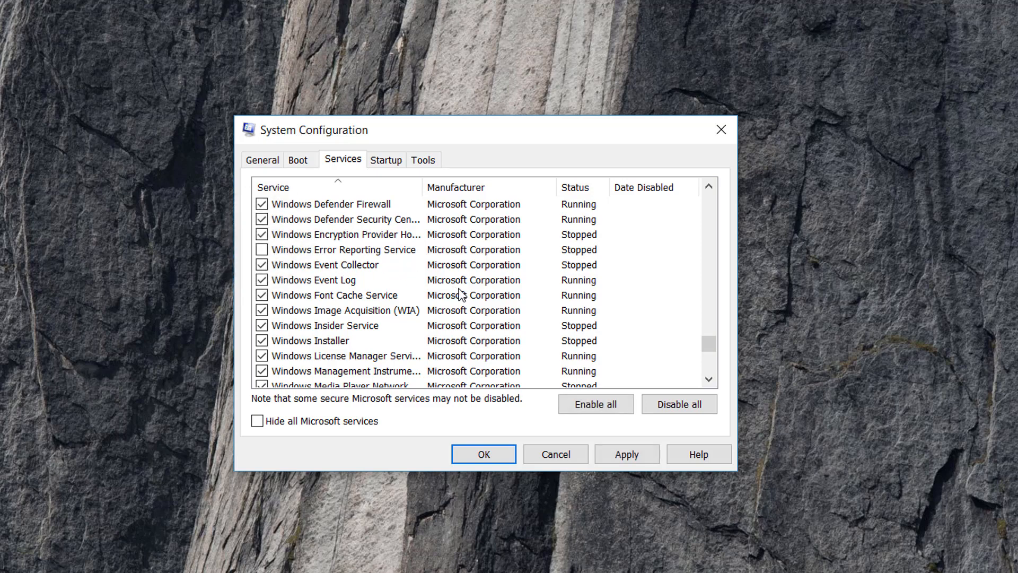
mouse_move(554, 351)
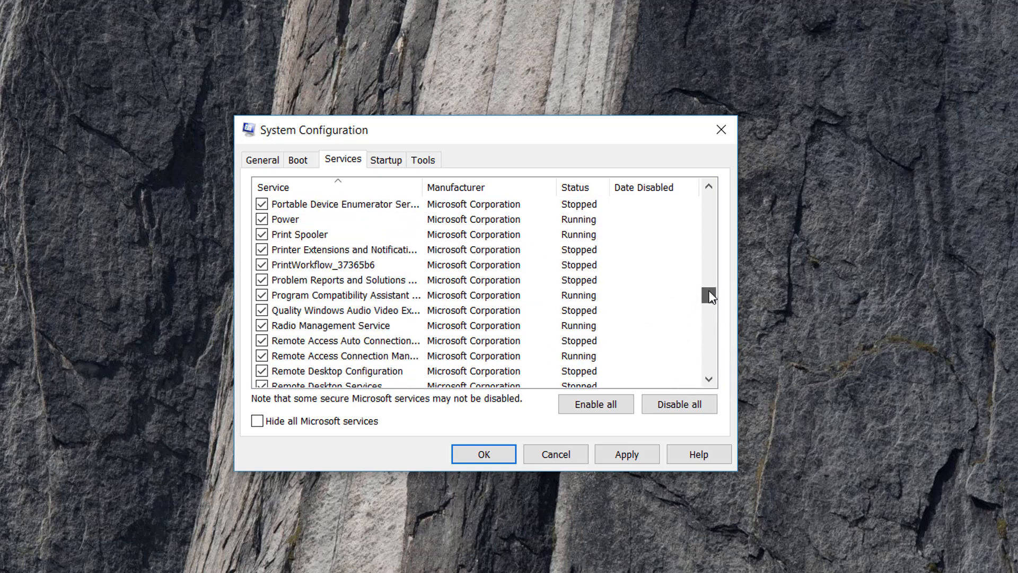
scroll(down, 3)
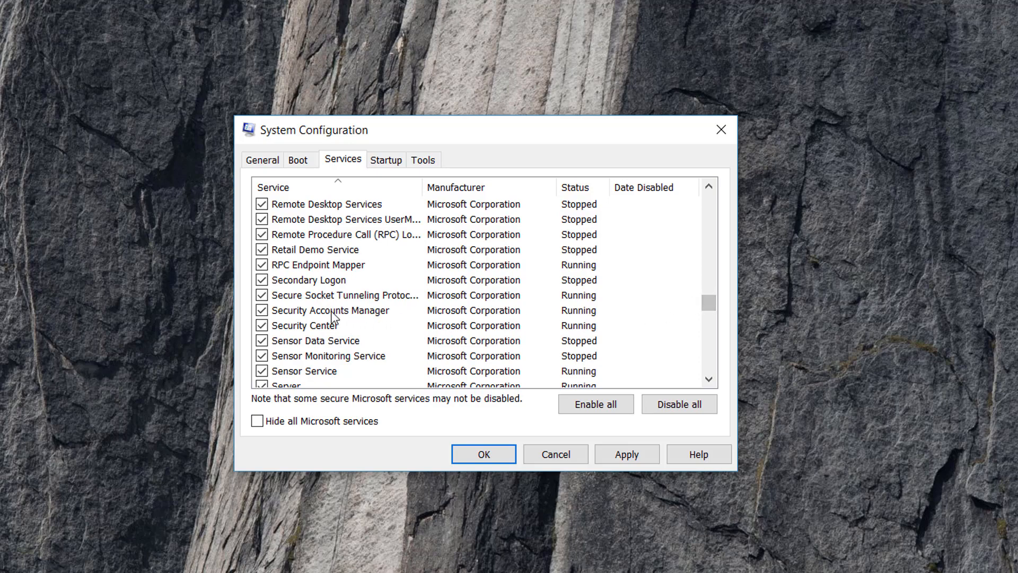
mouse_move(341, 266)
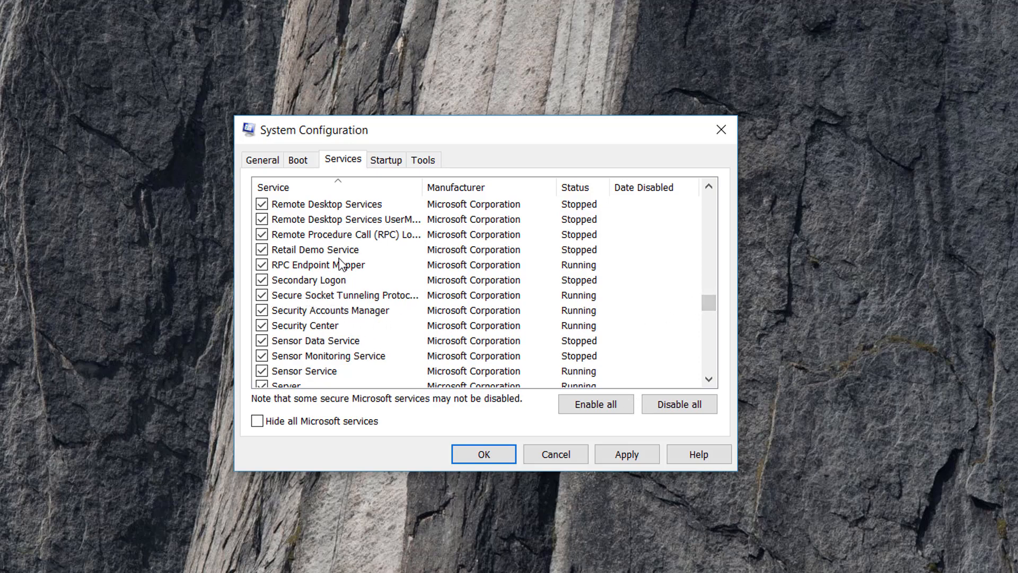
click(709, 189)
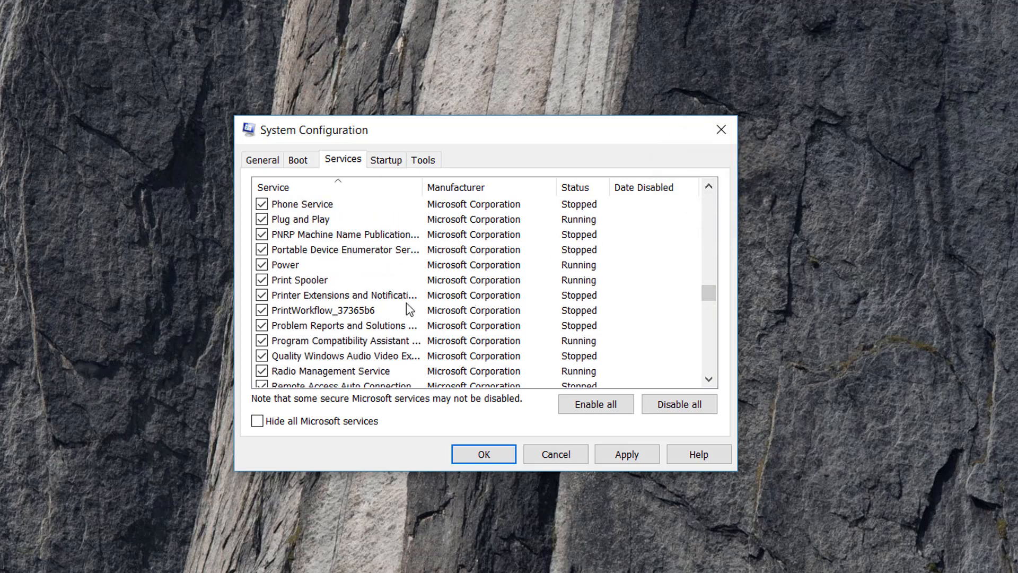
mouse_move(325, 325)
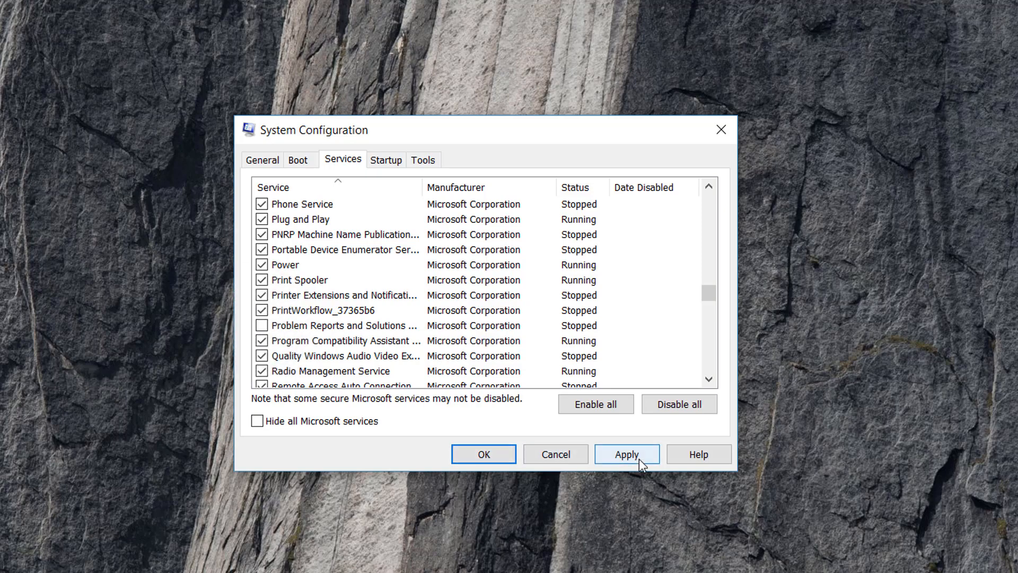
Step: Apply the disabled services, close System Configuration, and dismiss the Start menu
click(625, 453)
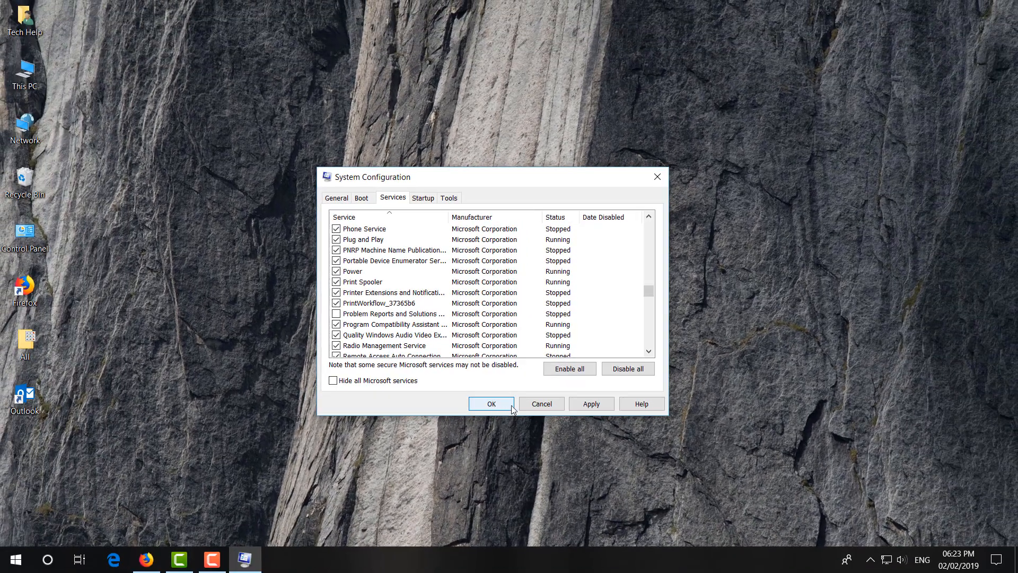
click(491, 403)
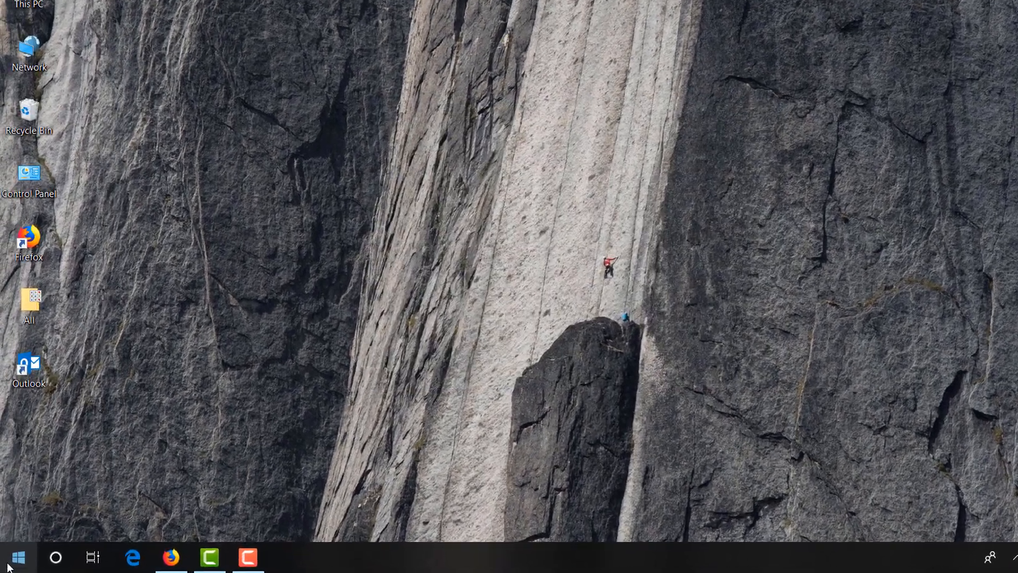
click(18, 557)
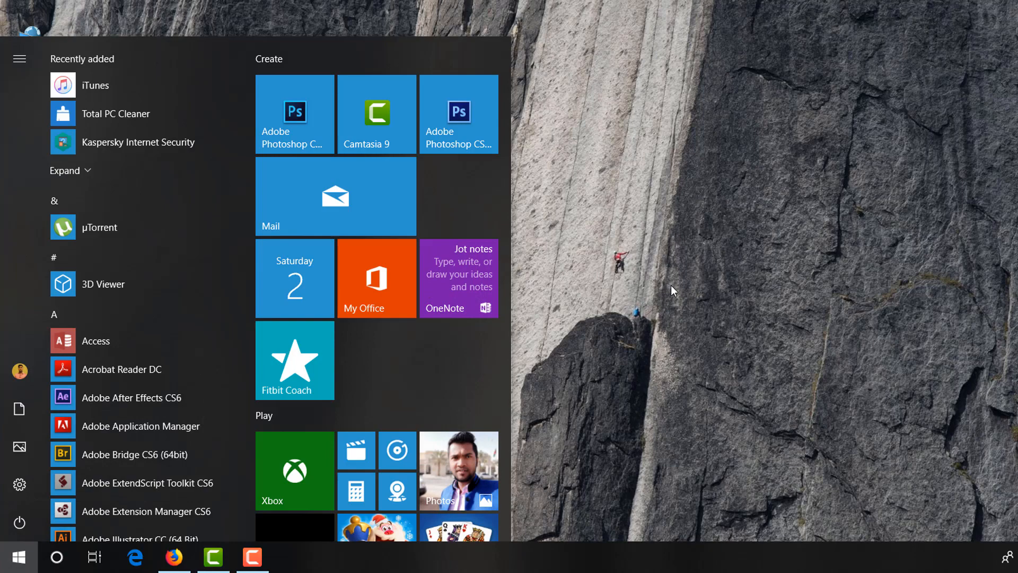
click(18, 556)
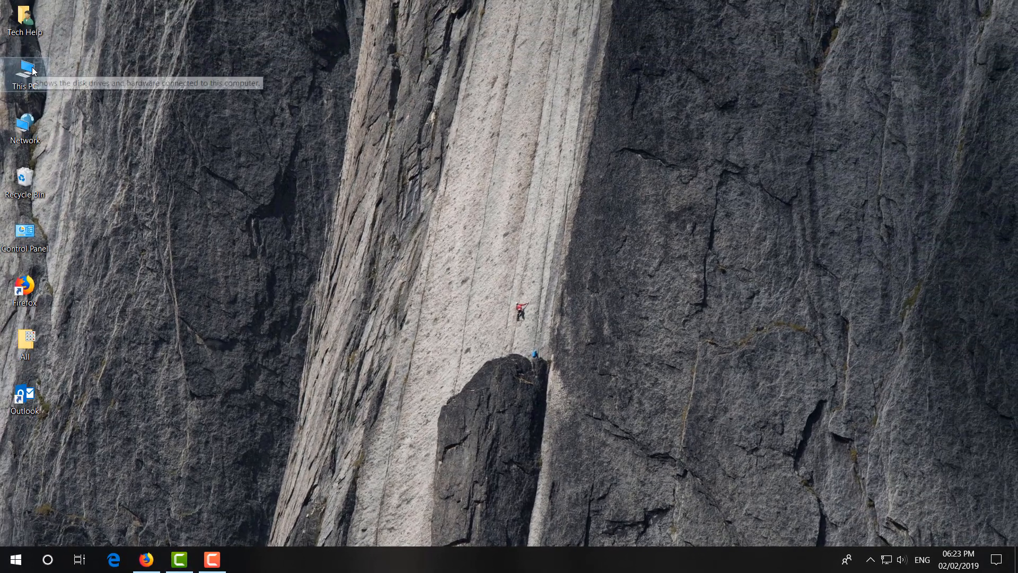
Step: Open the Intel HD Graphics 4600 adapter in Computer Management's Device Manager, then close it
right_click(25, 72)
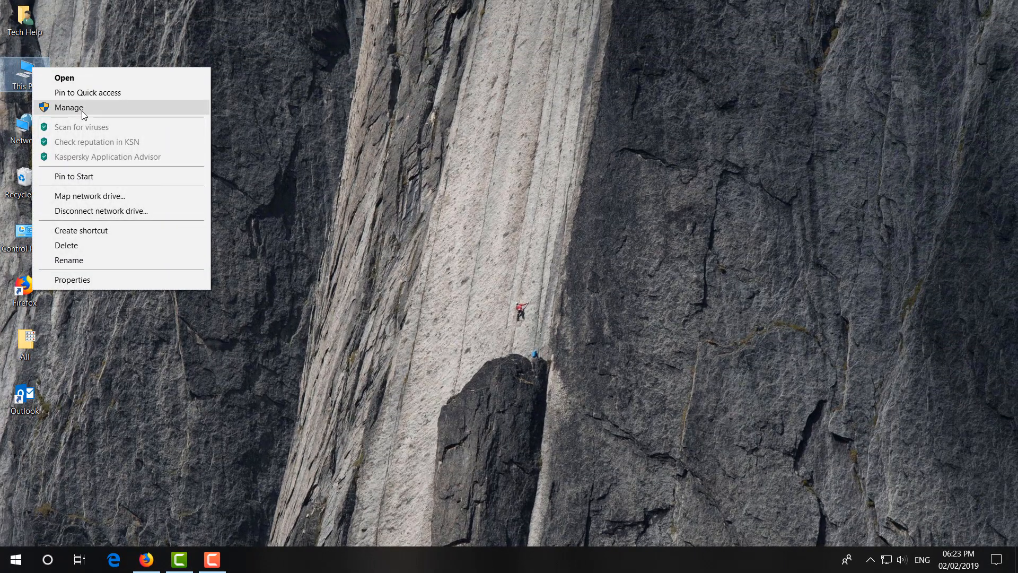
click(266, 275)
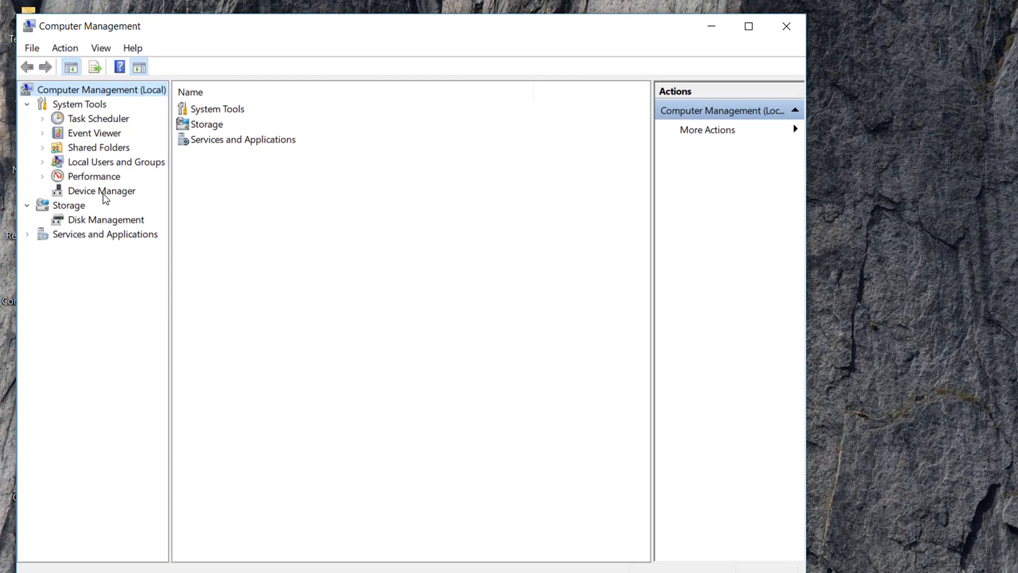
click(101, 191)
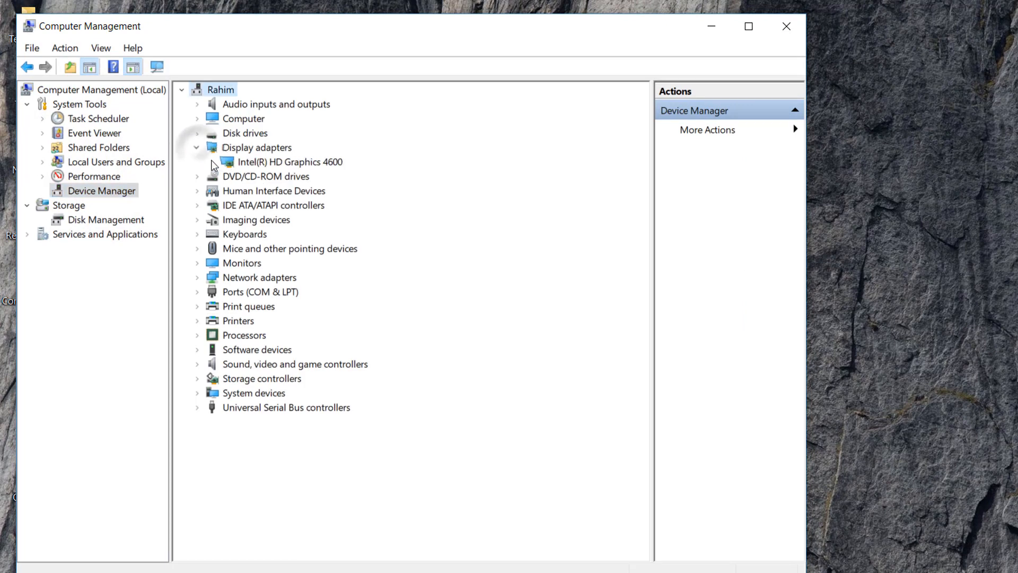
click(287, 161)
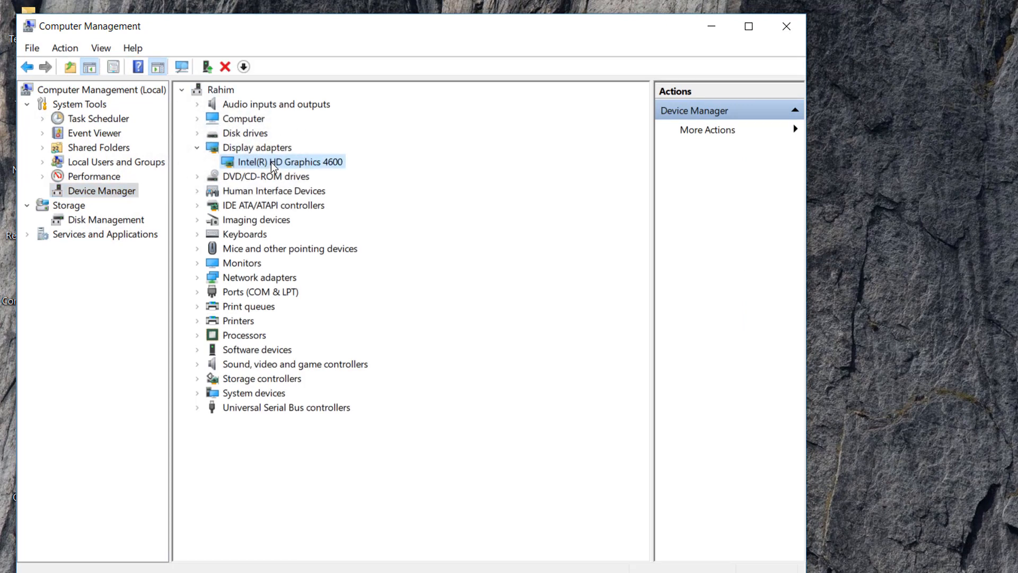
right_click(284, 161)
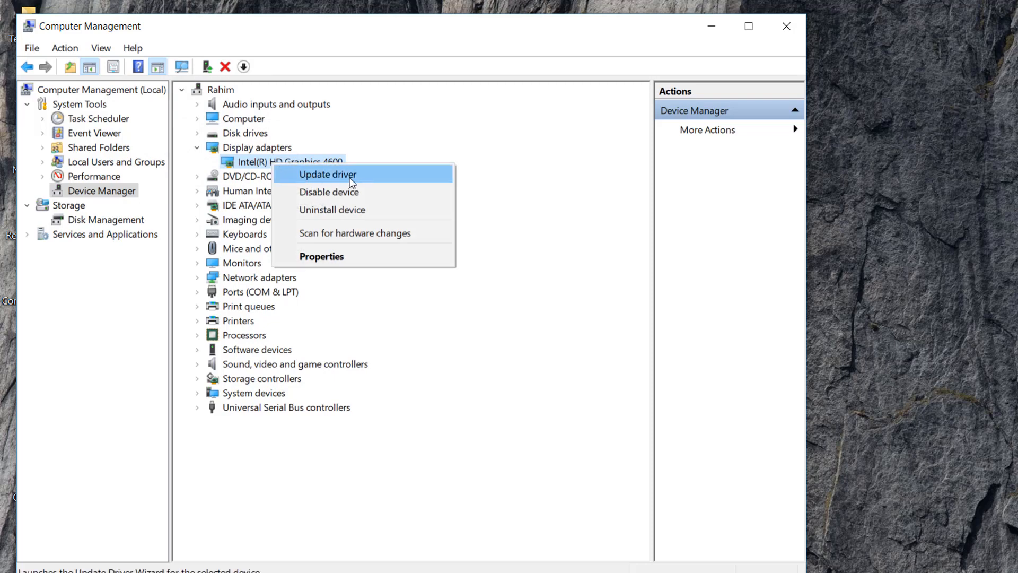
mouse_move(347, 209)
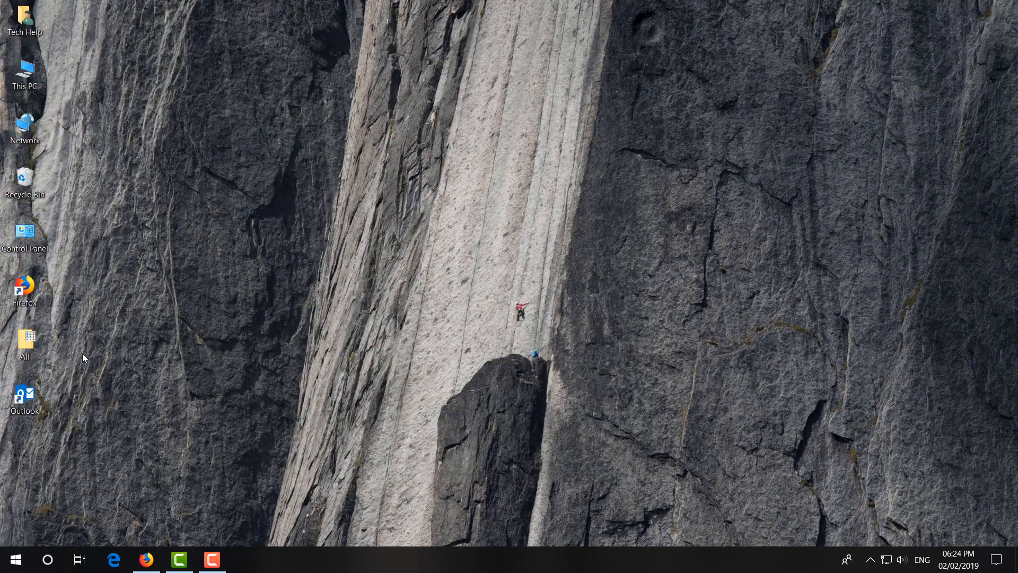
click(14, 558)
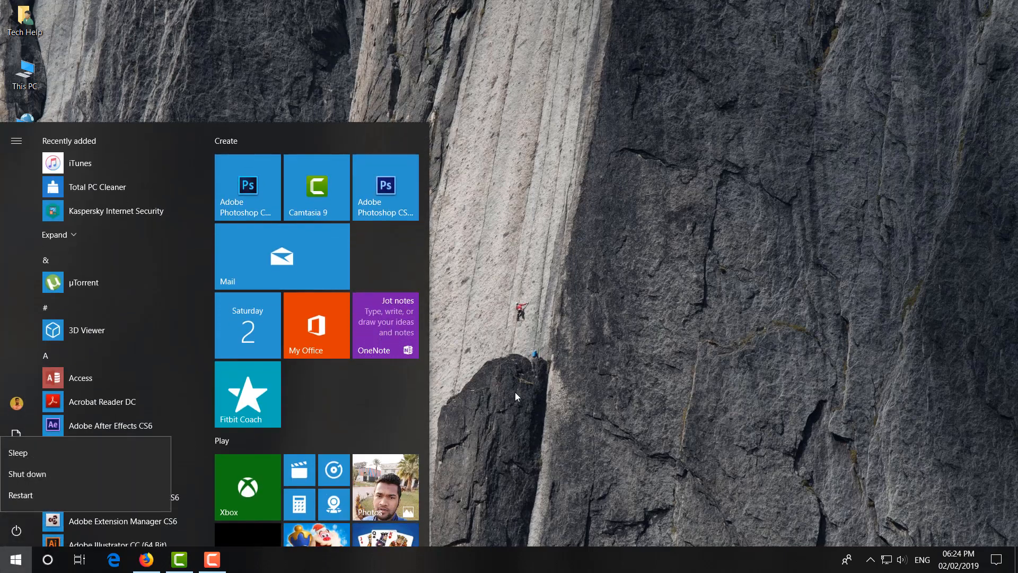
click(15, 558)
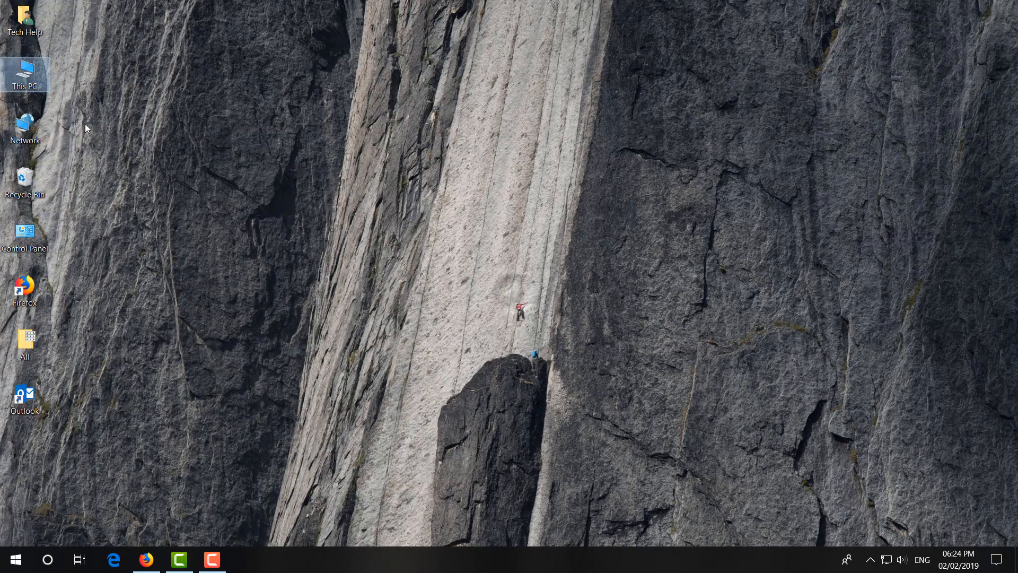
Step: Open Computer Management's Device Manager and bring up actions for Intel HD Graphics 4600
right_click(25, 72)
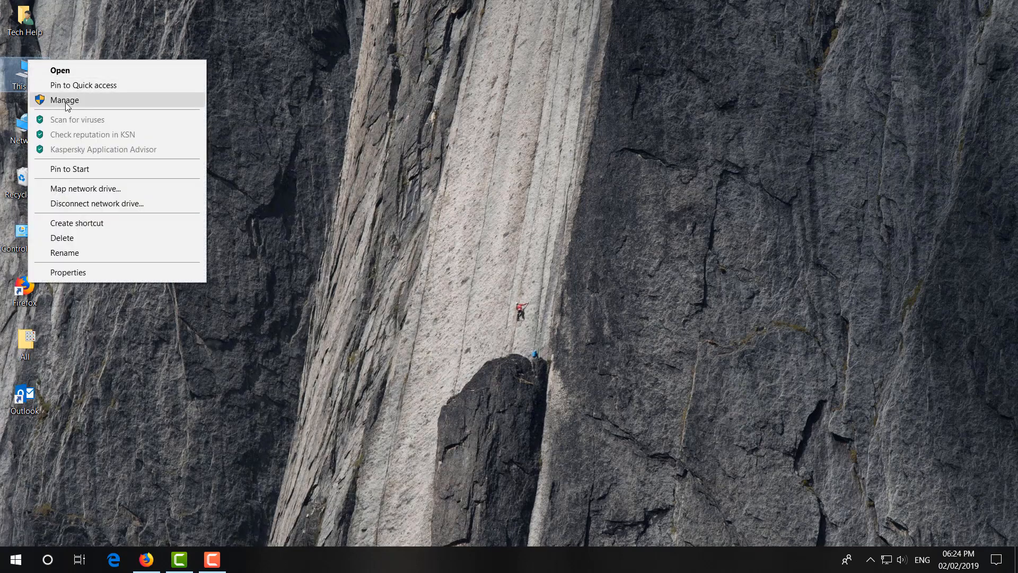
click(155, 307)
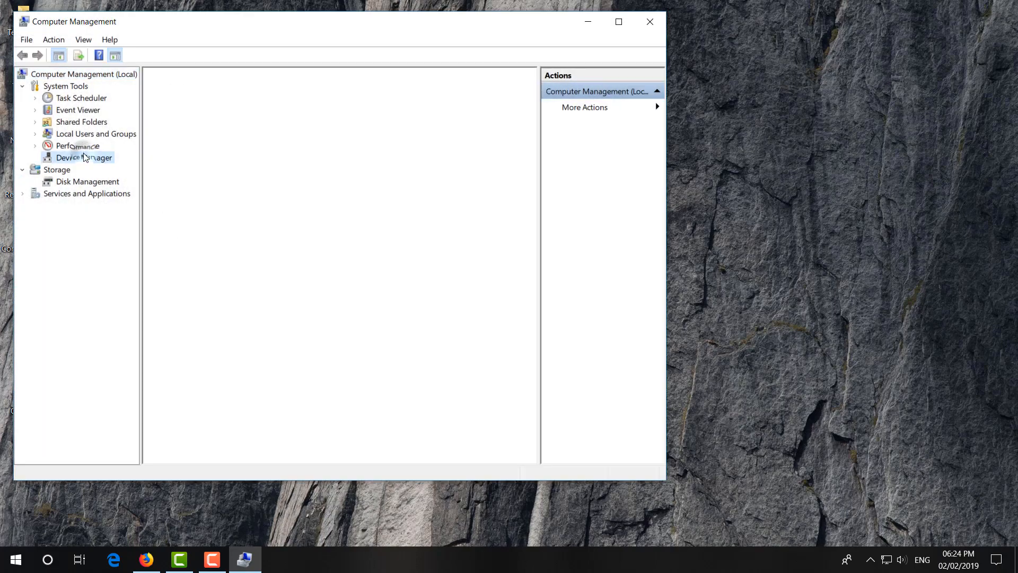
click(84, 157)
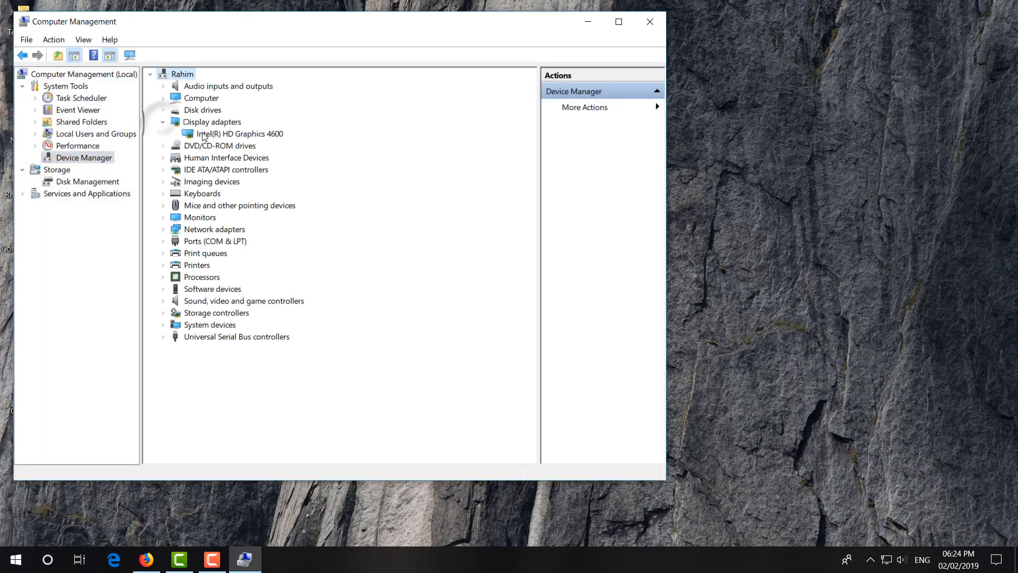
click(240, 133)
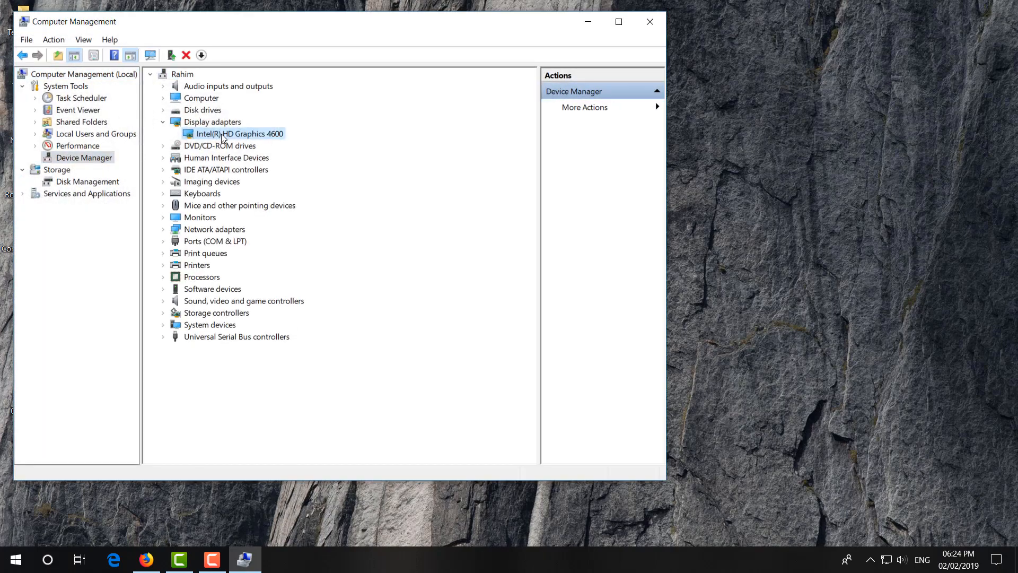
right_click(238, 134)
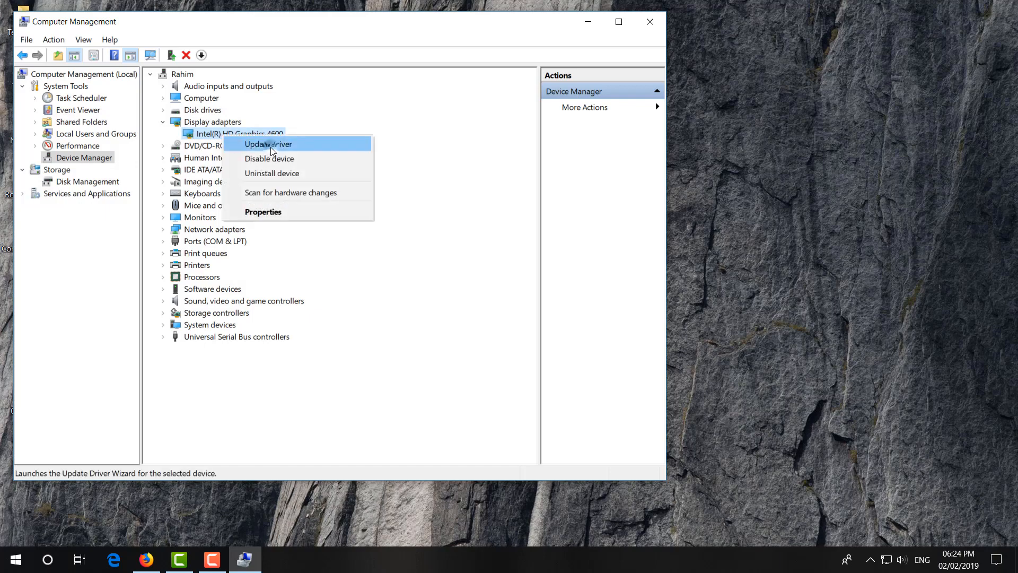
Step: Search automatically for a newer driver, dismiss the already-installed result, and close Computer Management
click(267, 144)
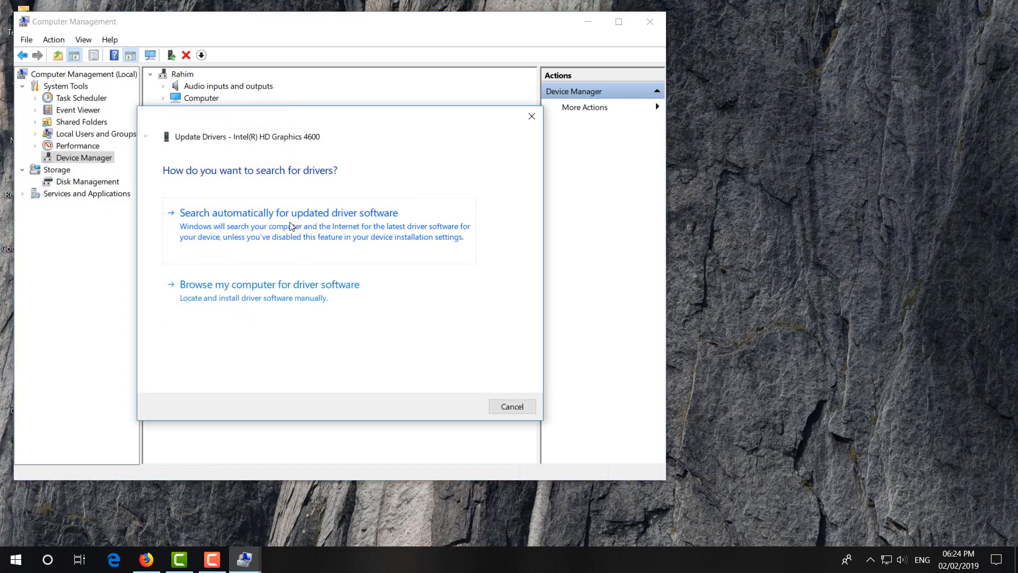
click(288, 212)
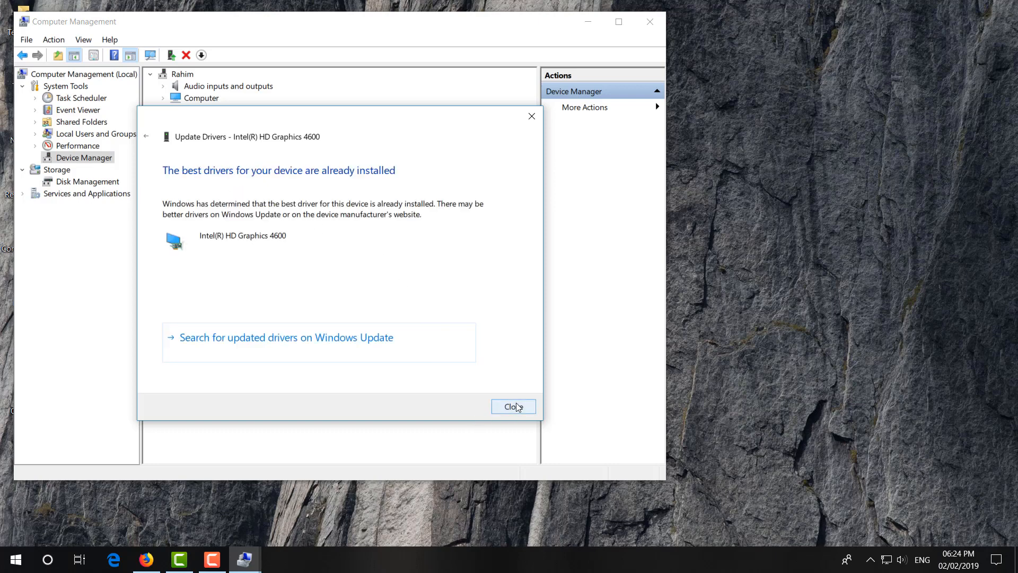
click(512, 405)
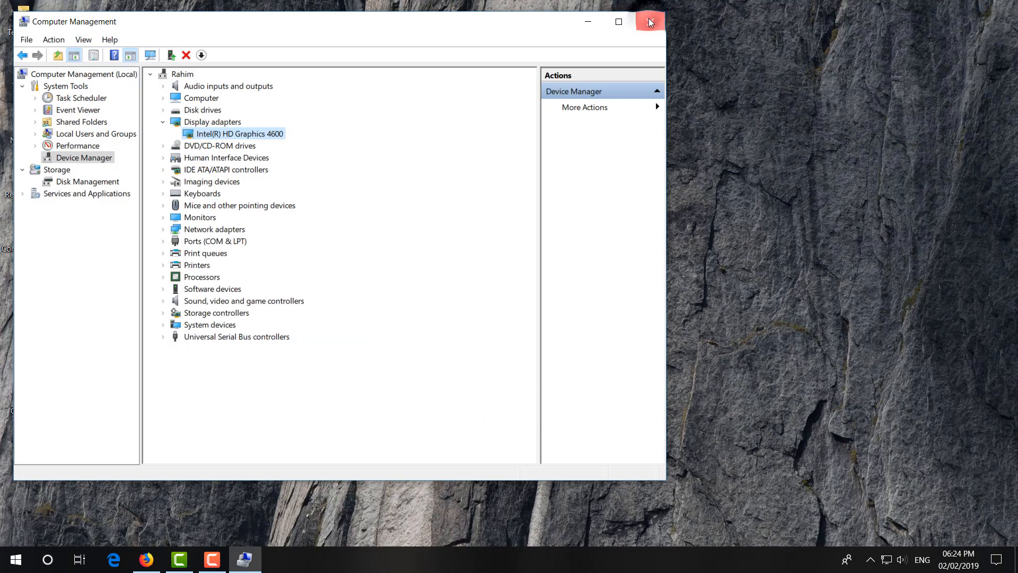
click(650, 20)
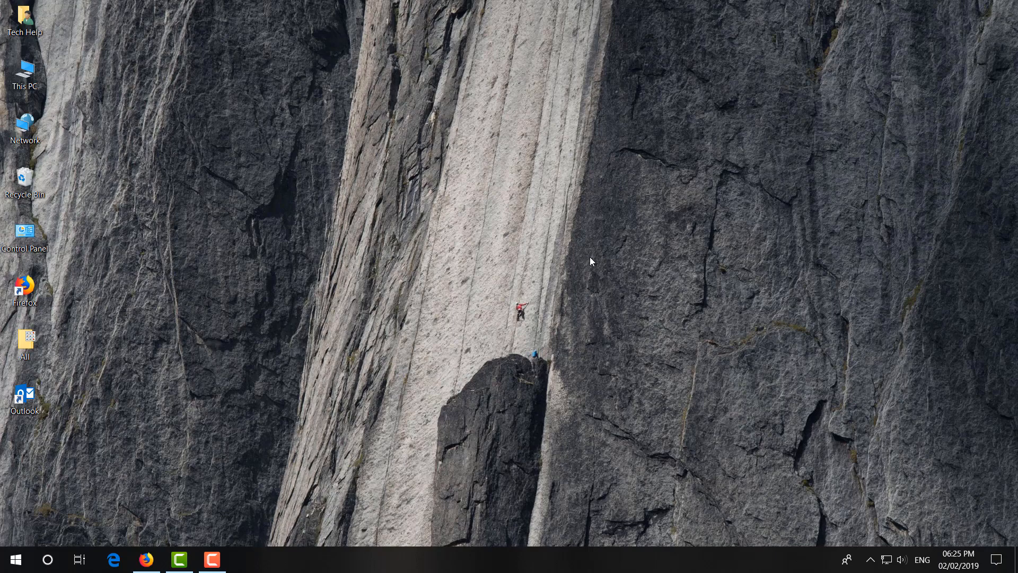
mouse_move(446, 232)
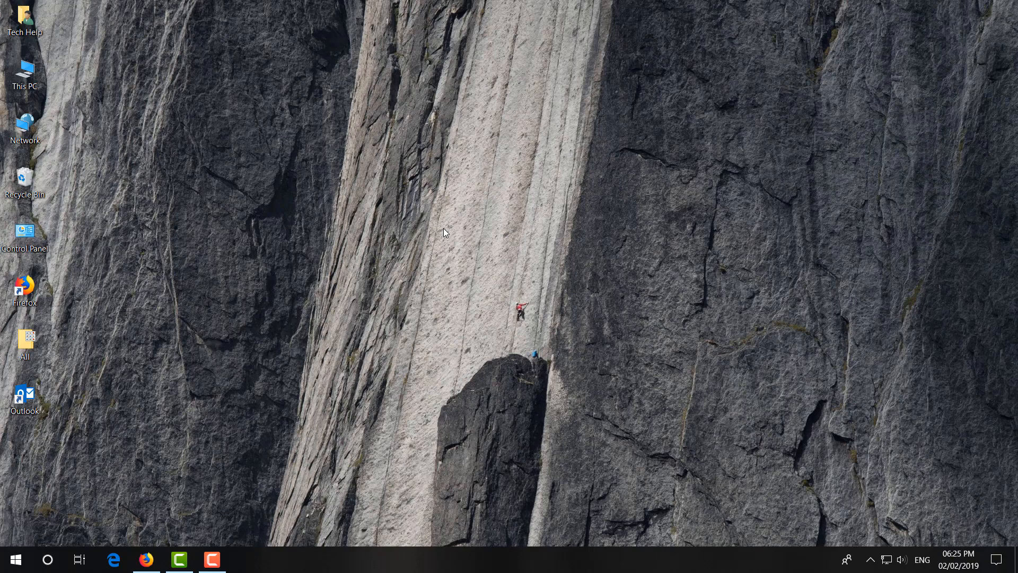
Step: Open Display settings from the desktop and go to Advanced display settings
right_click(446, 232)
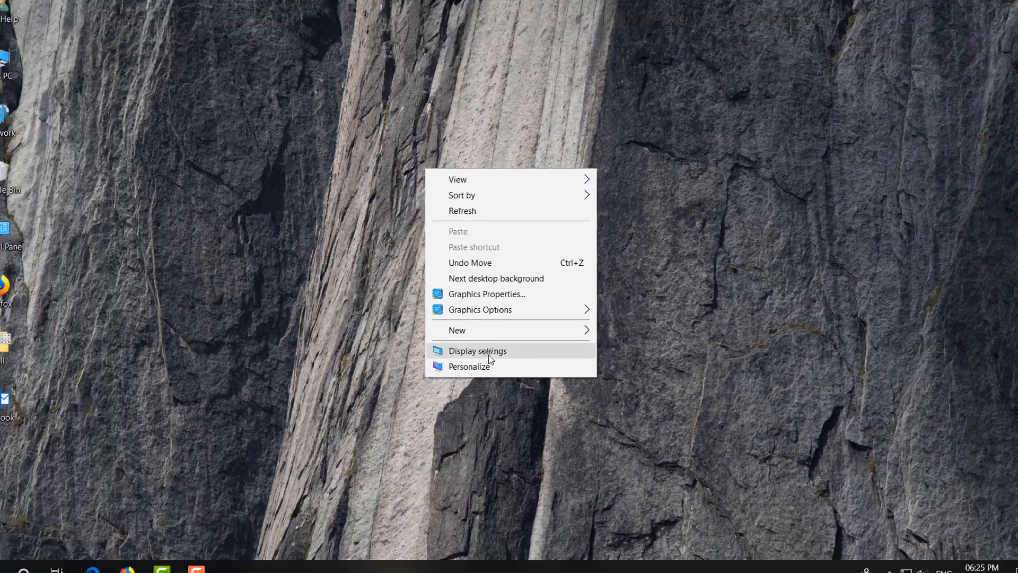
click(477, 350)
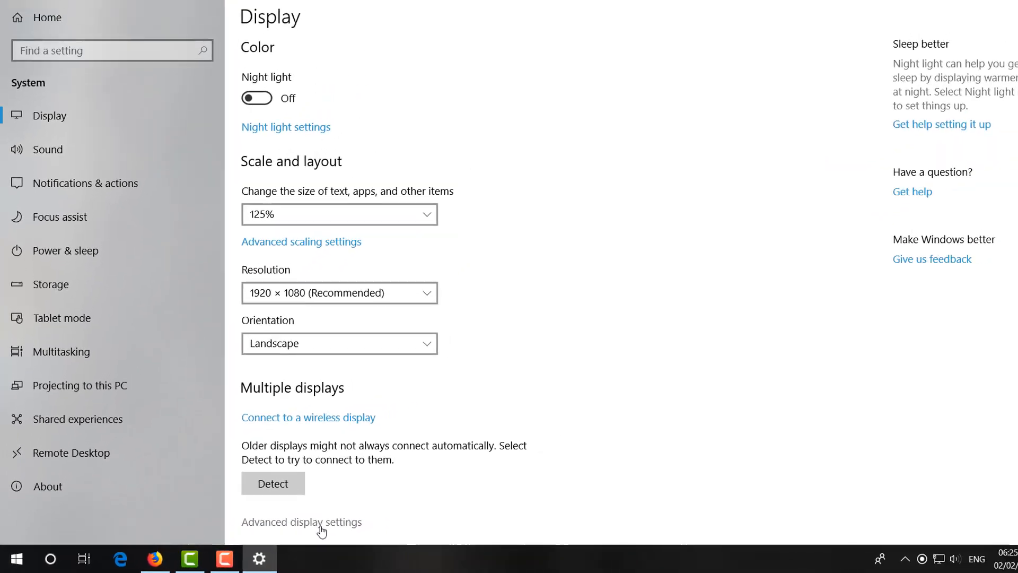
click(301, 521)
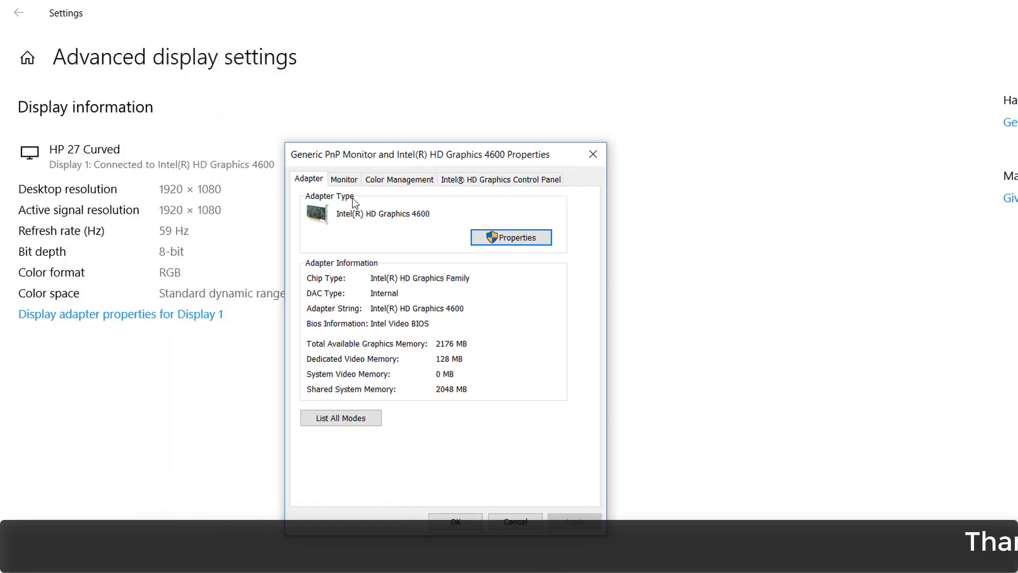
Step: Set the monitor's screen refresh rate to 75 Hertz on the Monitor tab
click(343, 179)
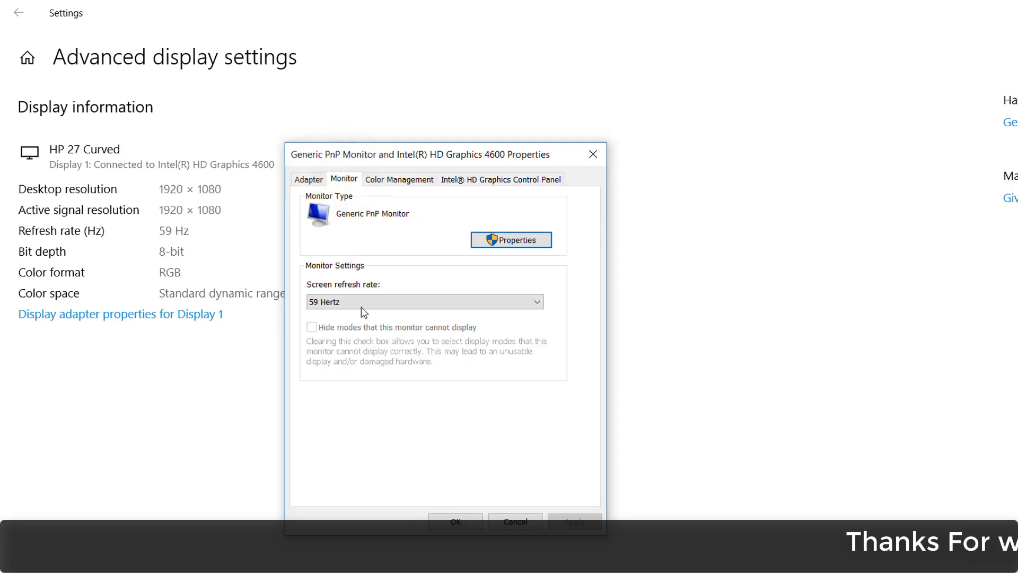
click(425, 301)
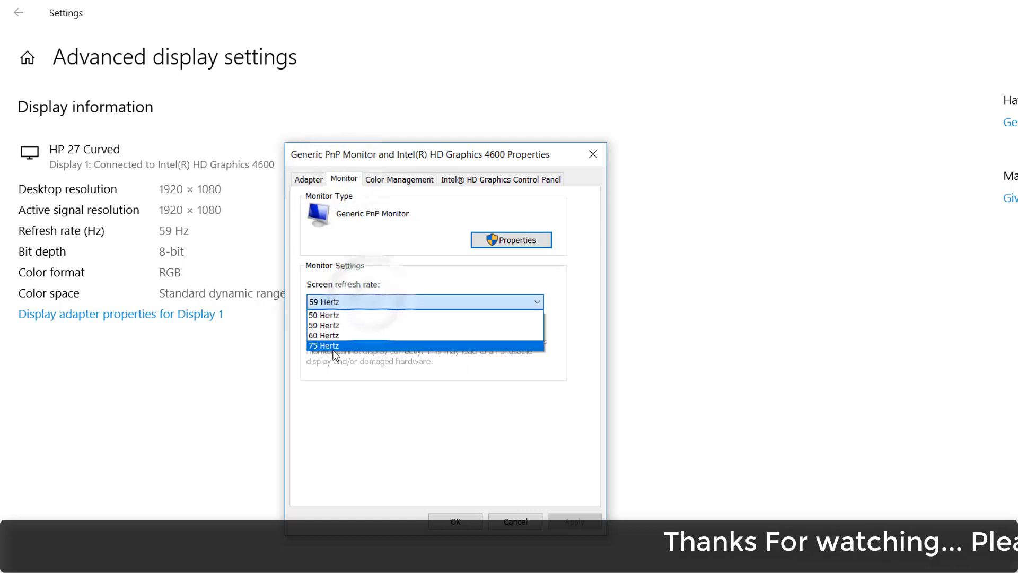
click(323, 335)
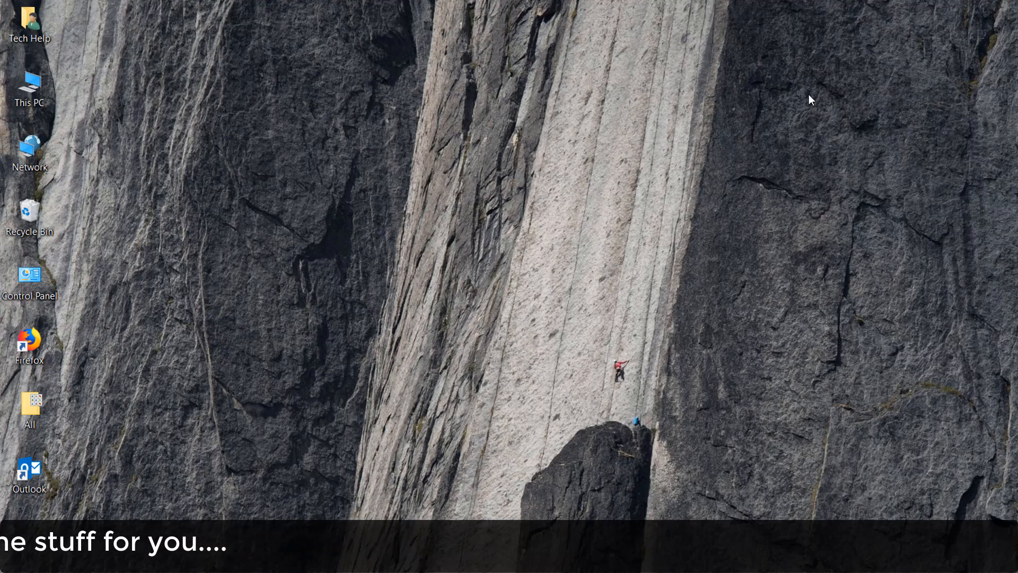
mouse_move(658, 378)
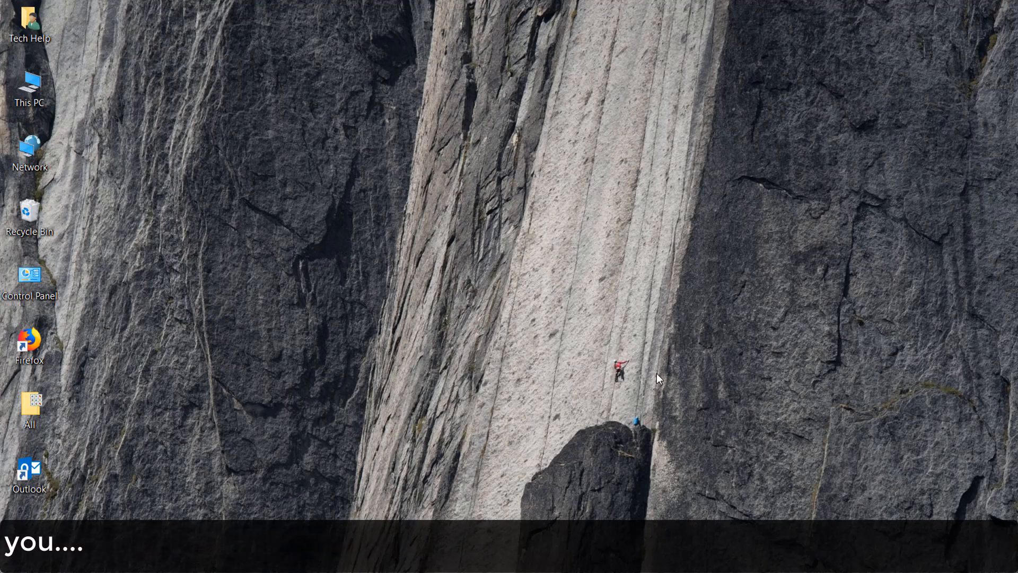